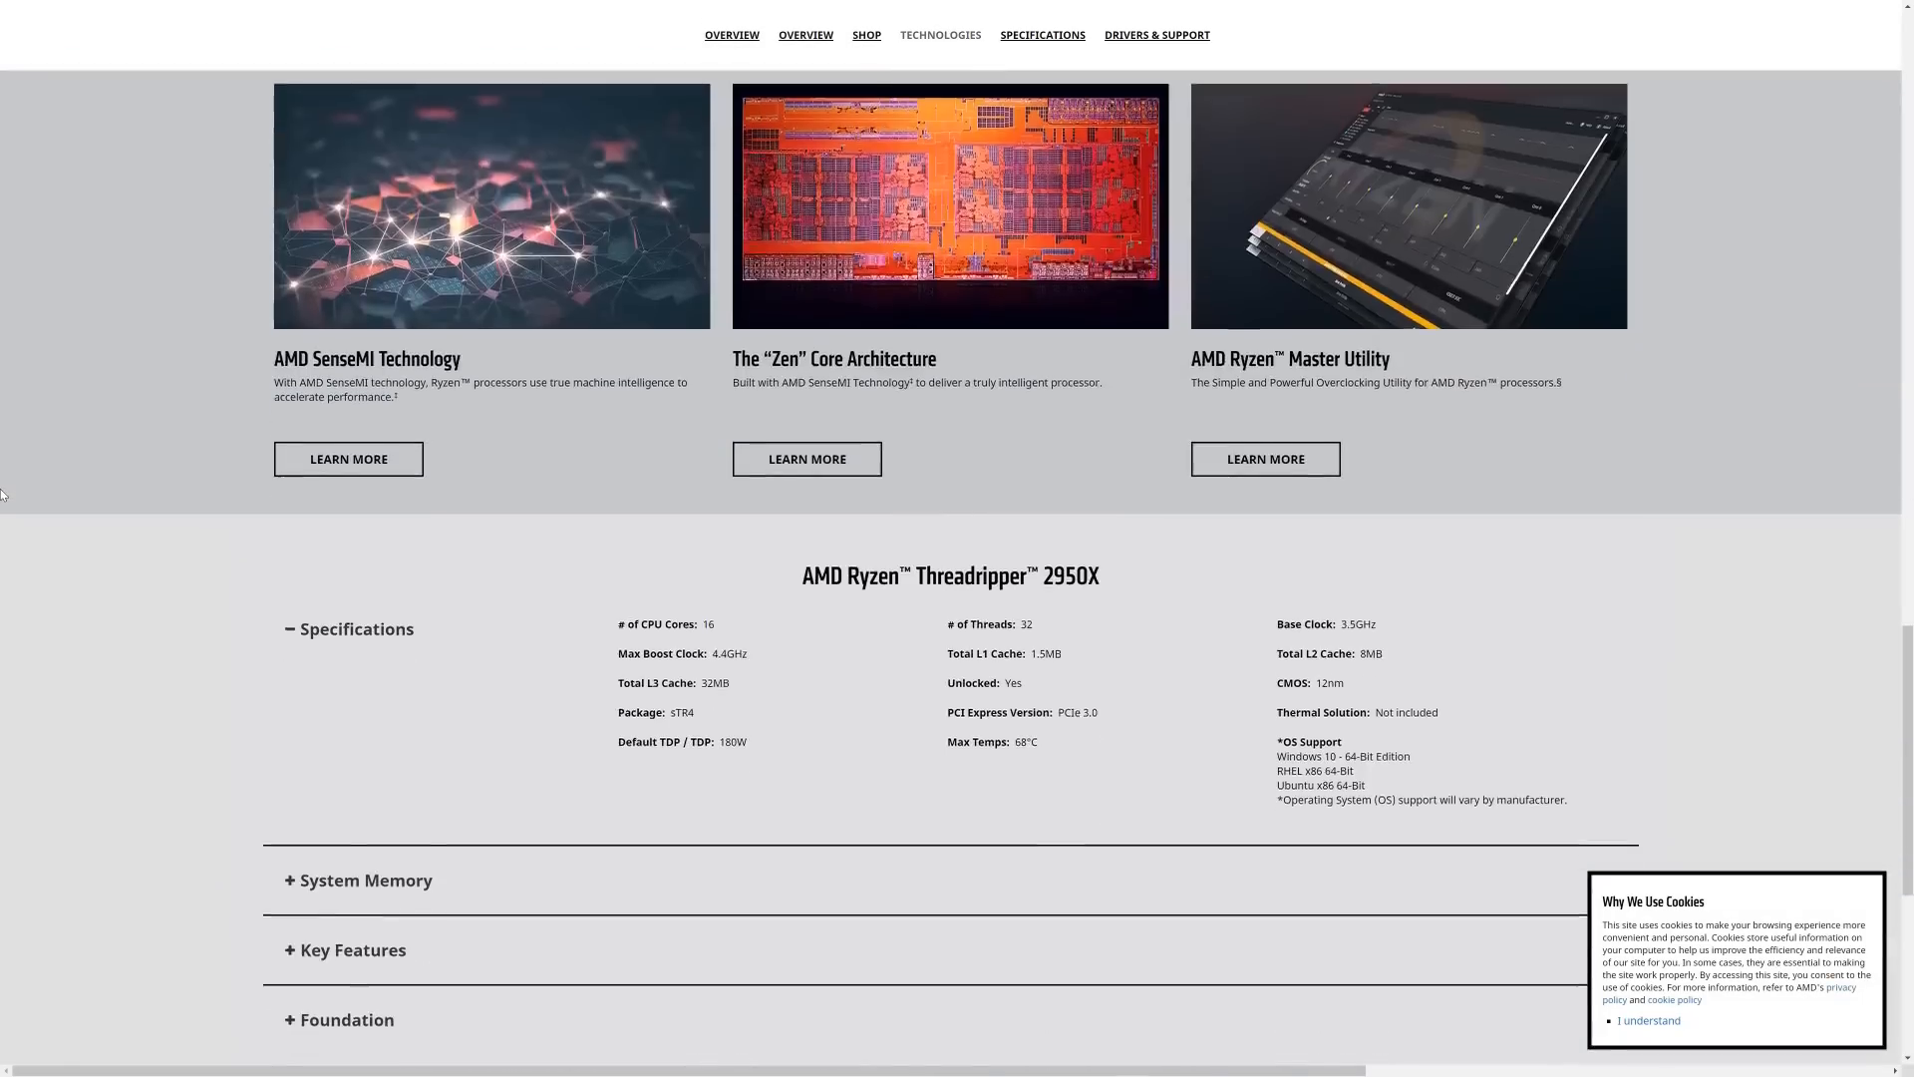
scroll("down", 3)
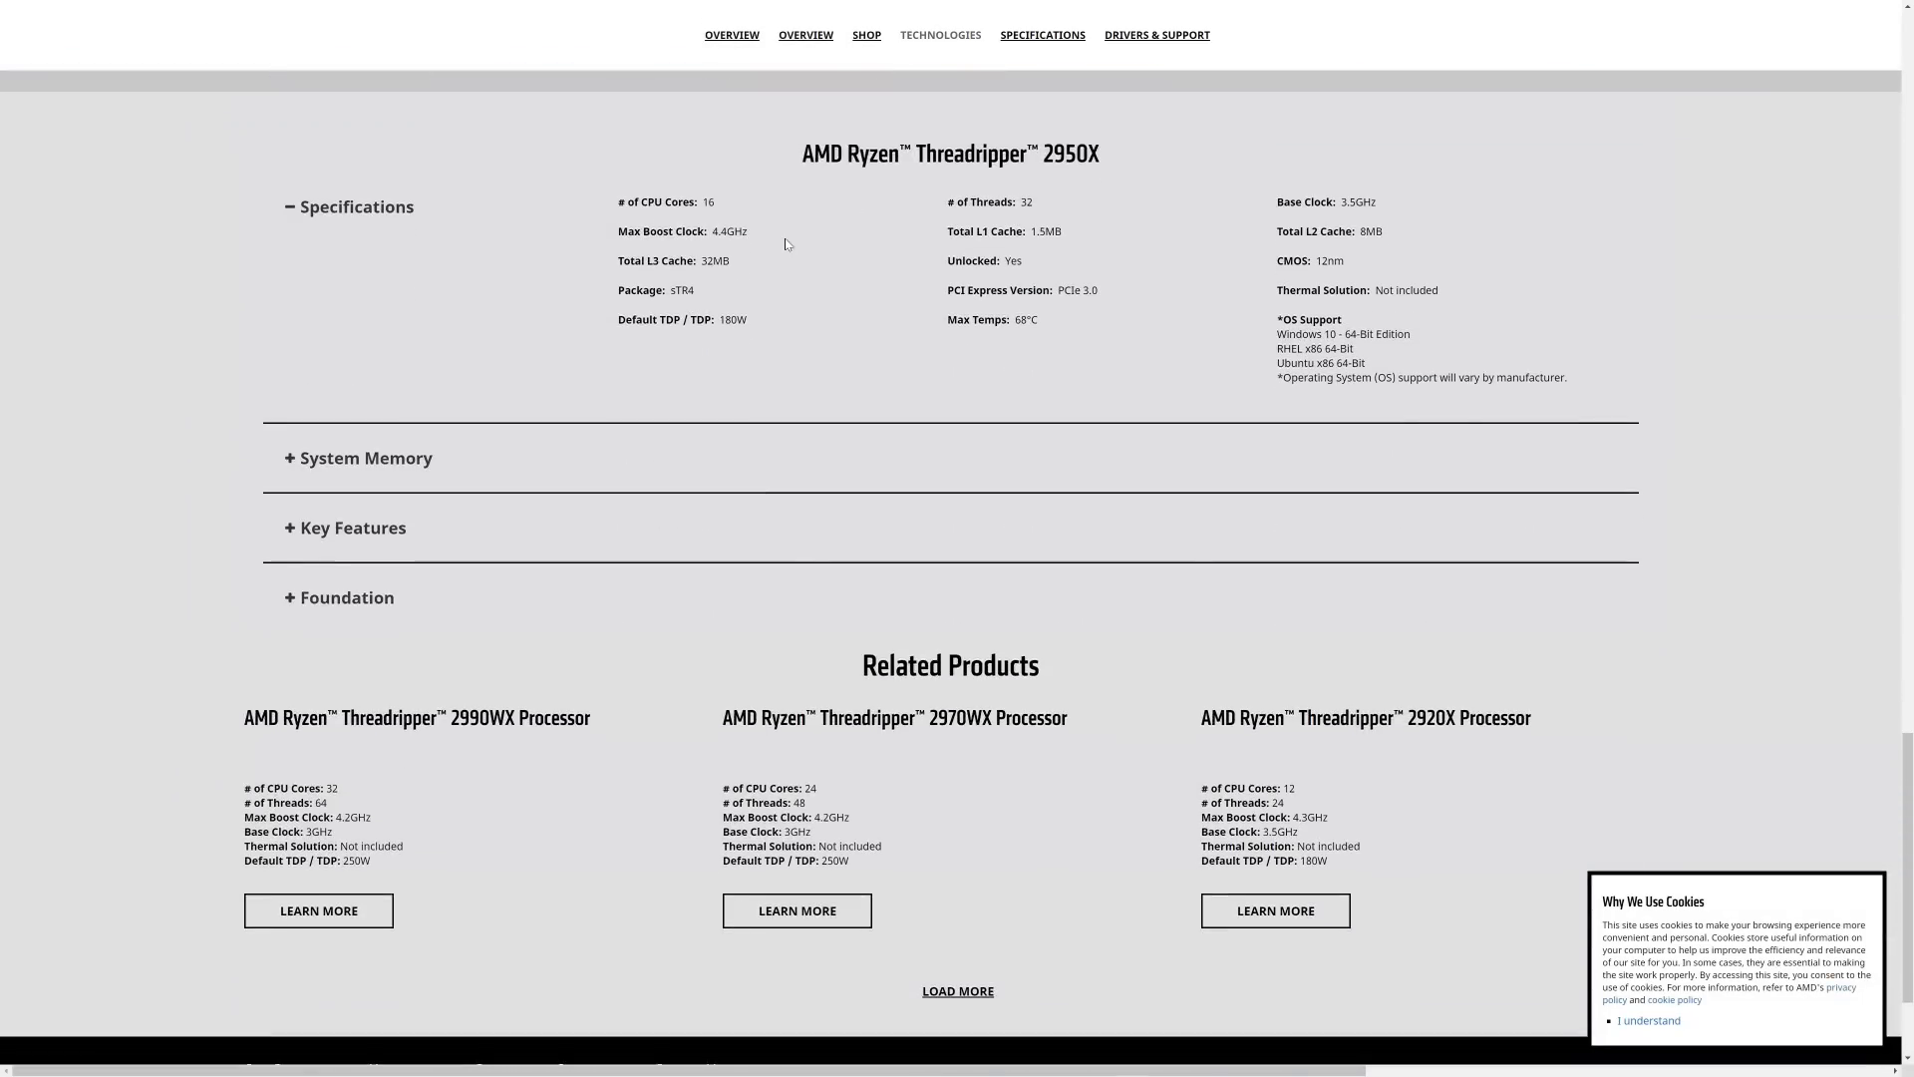